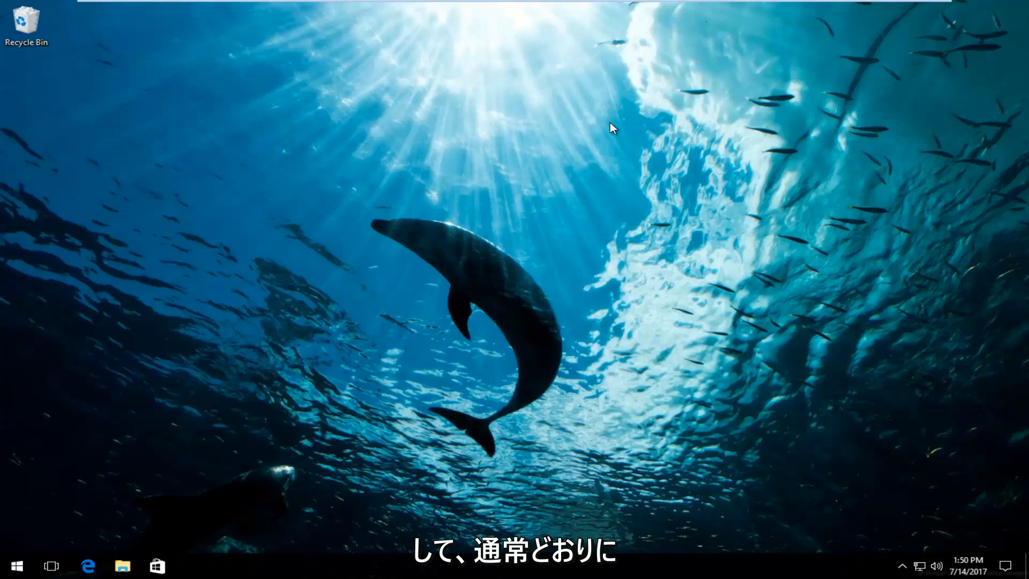
mouse_move(386, 255)
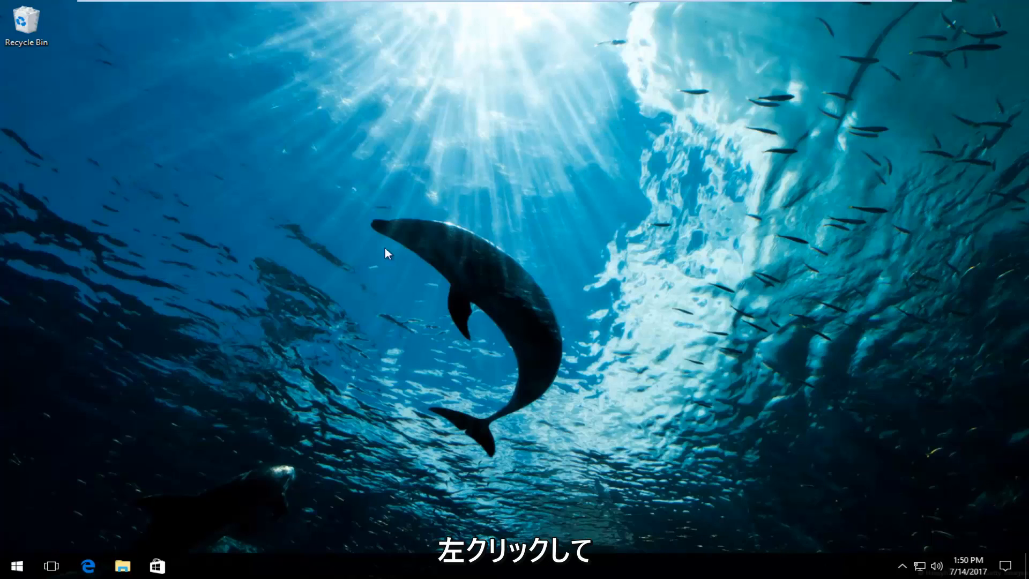
Step: Search 'regedit' from Start and run Registry Editor as administrator
left_click(15, 564)
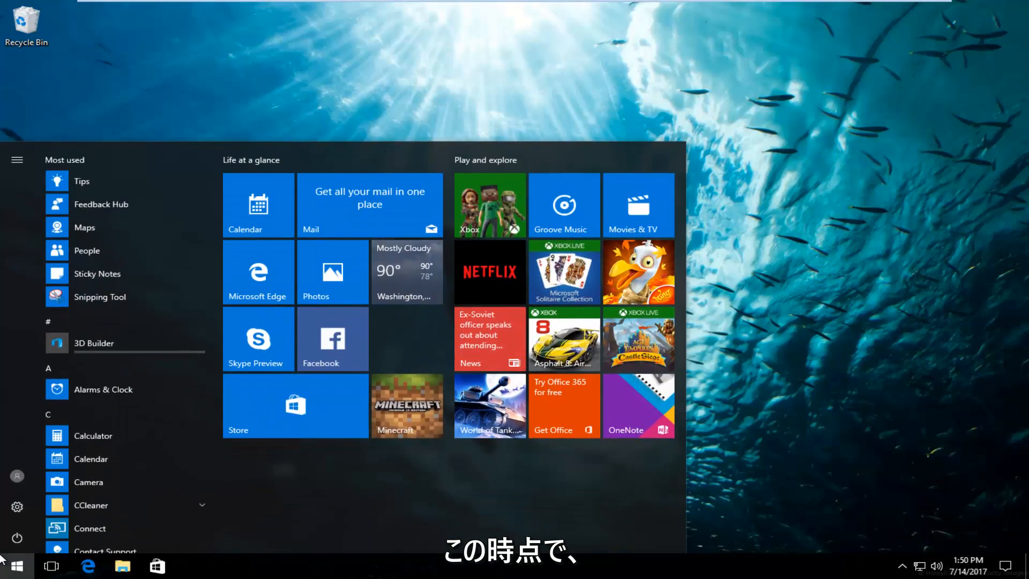
type("regedit")
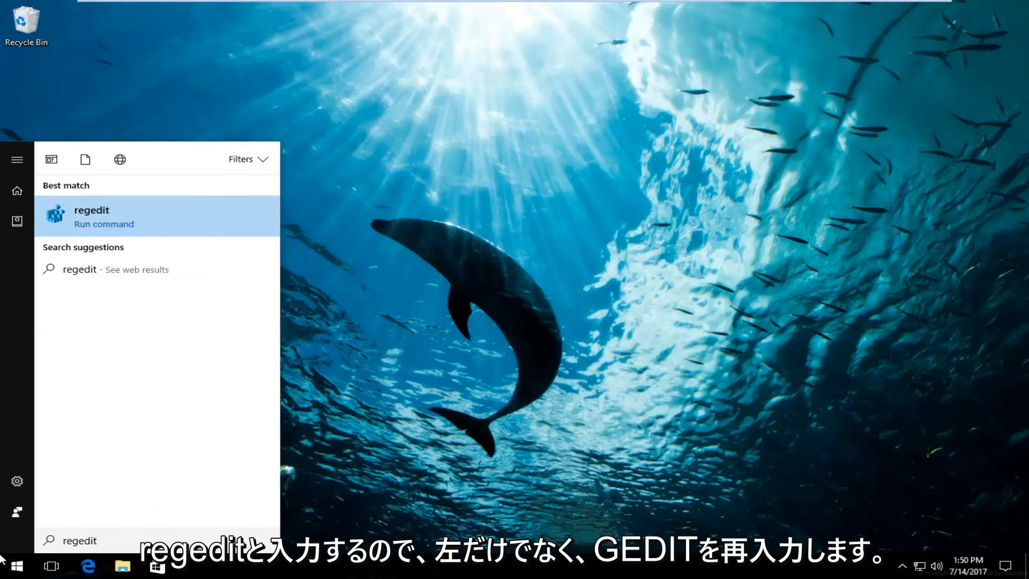
mouse_move(97, 231)
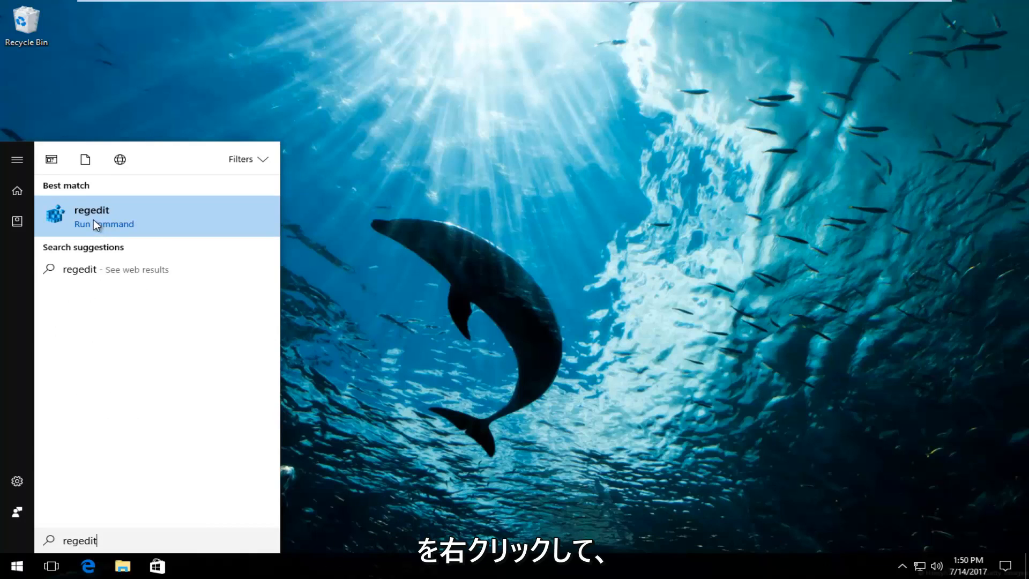
right_click(91, 217)
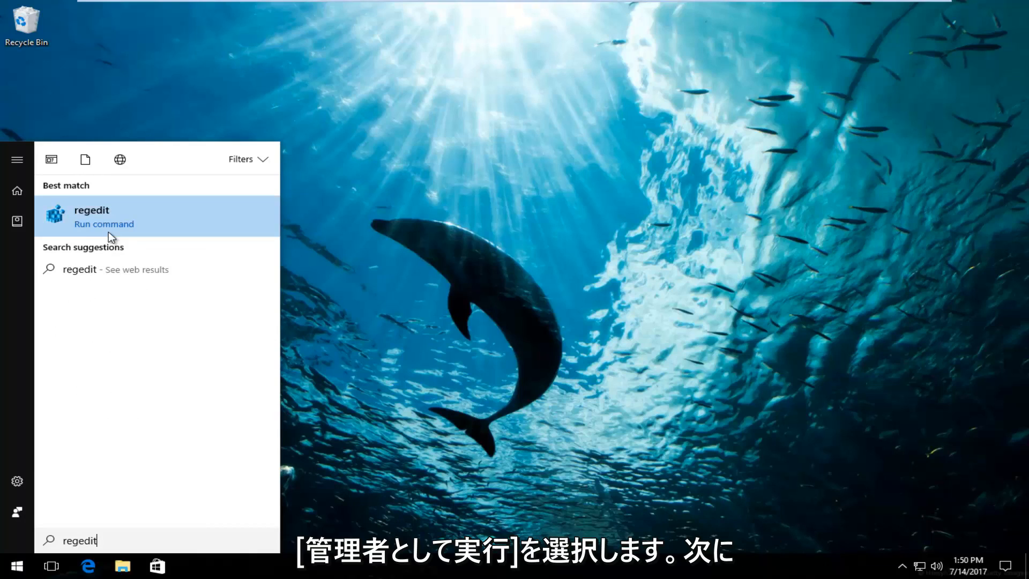
left_click(91, 216)
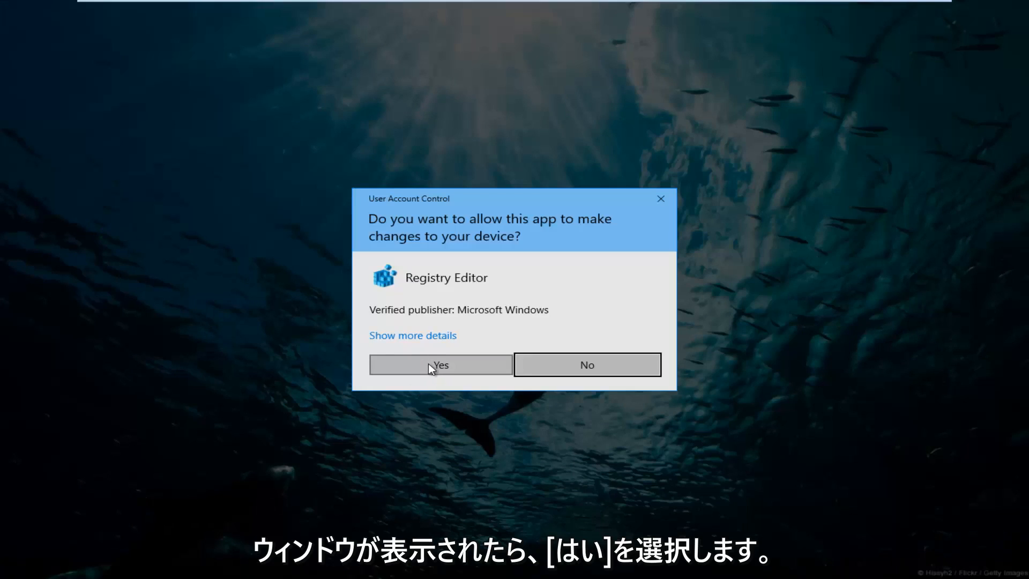
Step: Approve the User Account Control prompt with Yes
left_click(441, 364)
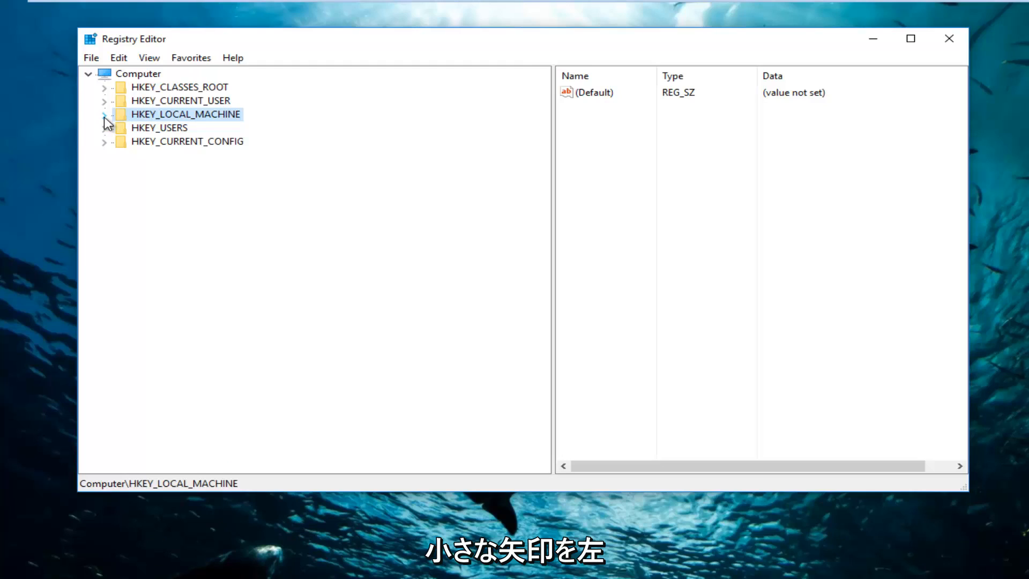
Step: Navigate HKEY_LOCAL_MACHINE\SOFTWARE\Microsoft\Windows\CurrentVersion\Explorer and select the Advanced key
left_click(103, 114)
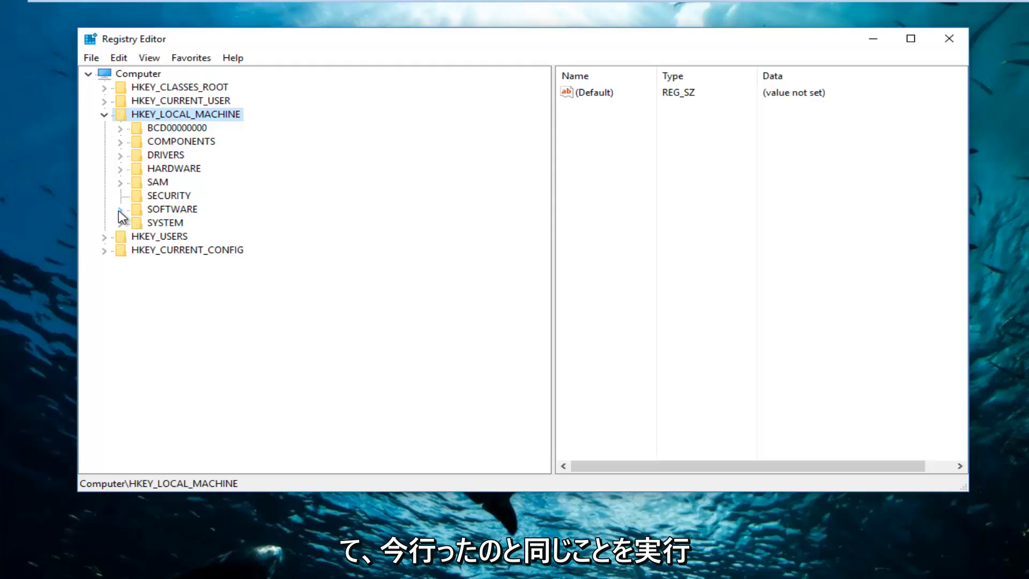
left_click(120, 209)
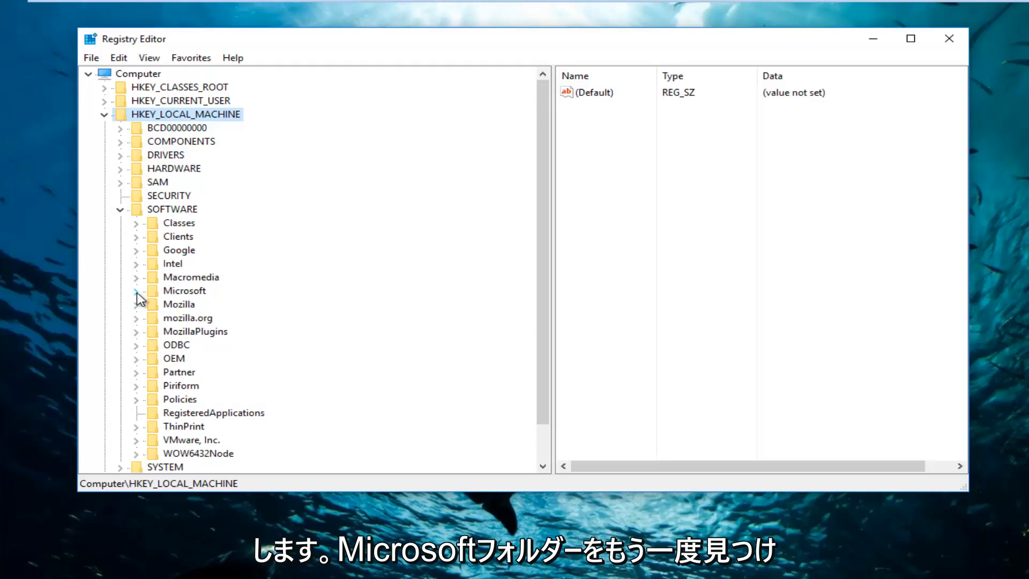
left_click(136, 290)
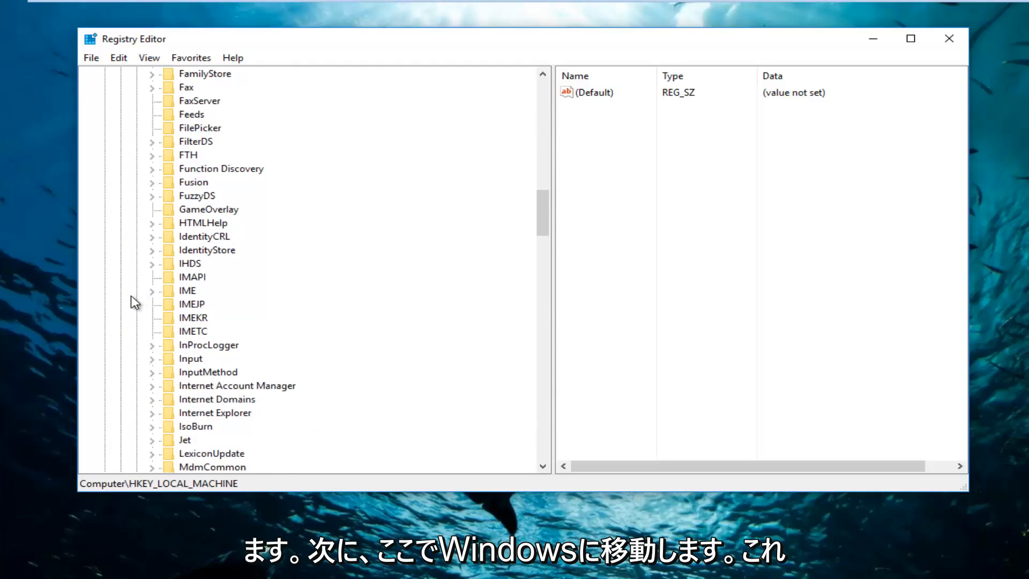
scroll("down", 3)
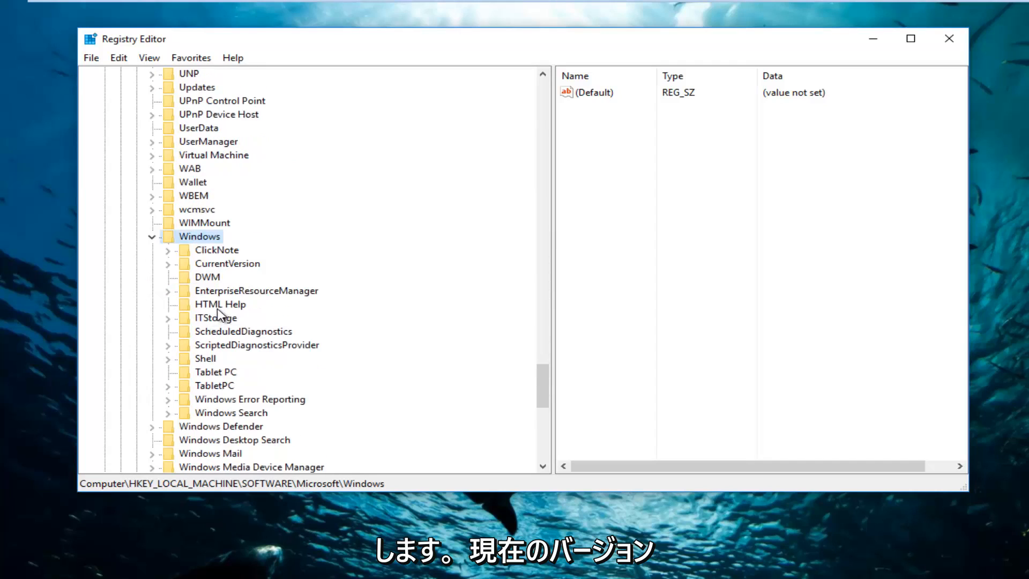
left_click(227, 263)
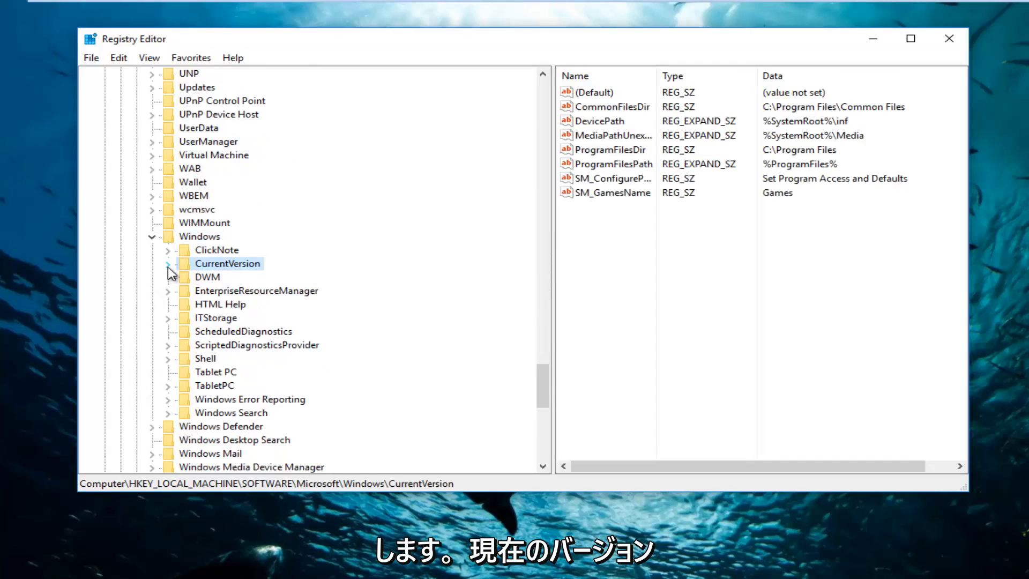
left_click(167, 263)
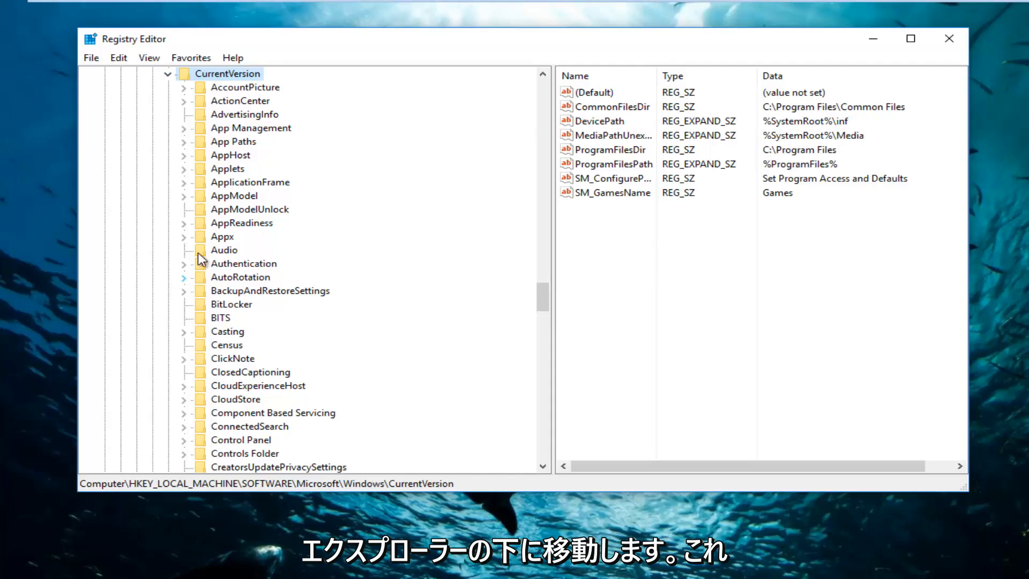
scroll("down", 3)
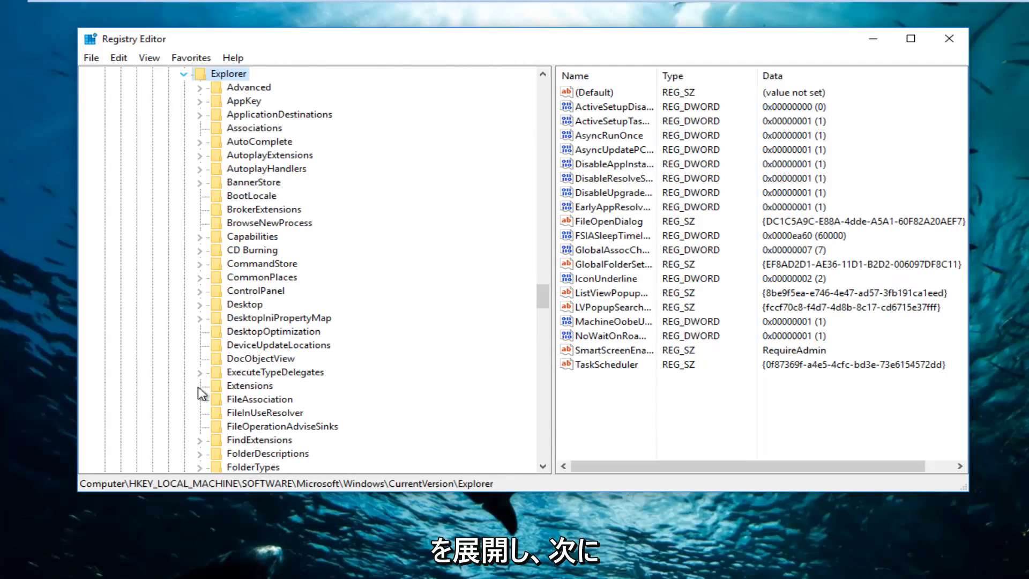
mouse_move(272, 170)
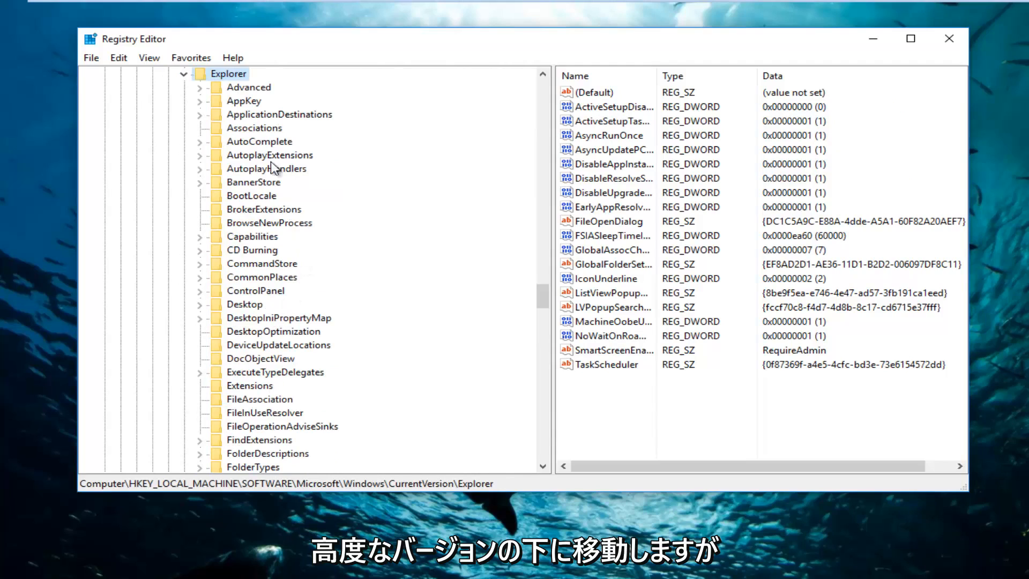
left_click(248, 87)
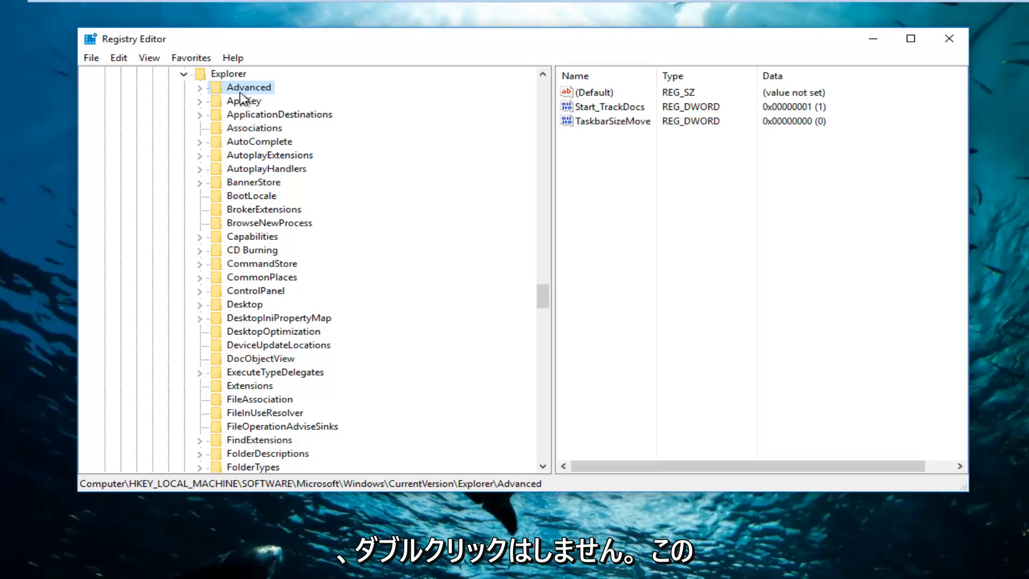
mouse_move(256, 102)
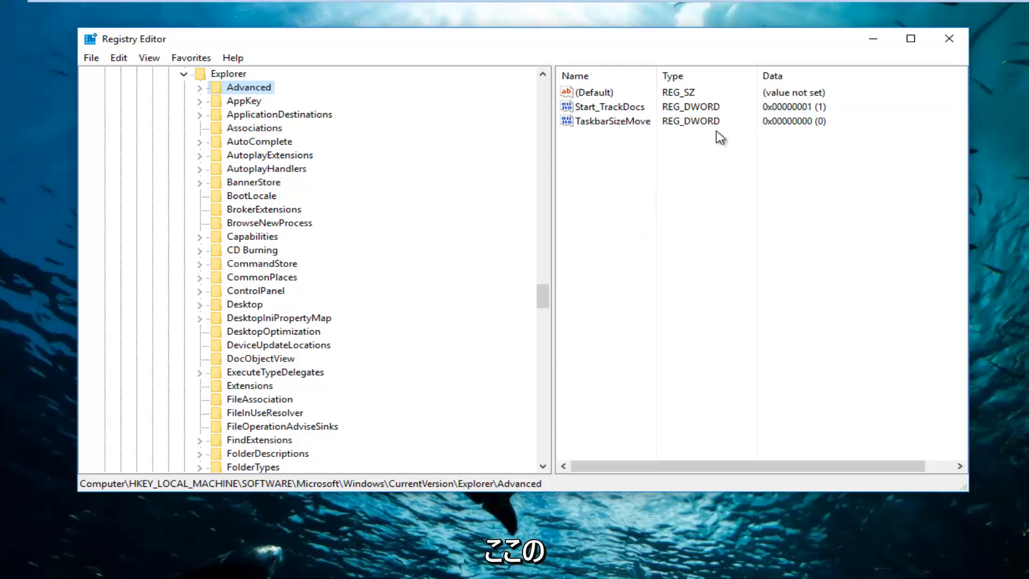
mouse_move(670, 183)
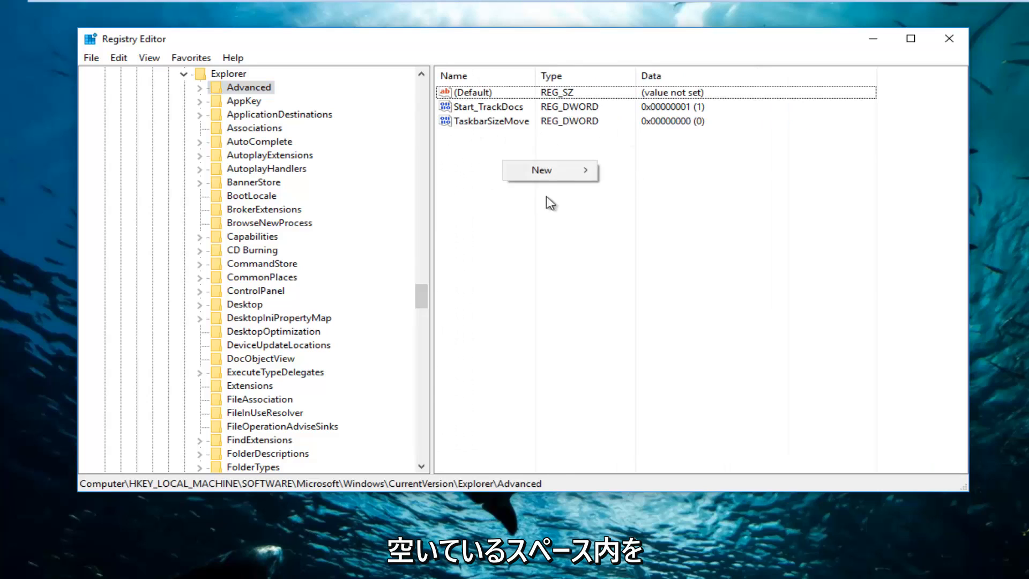
mouse_move(541, 170)
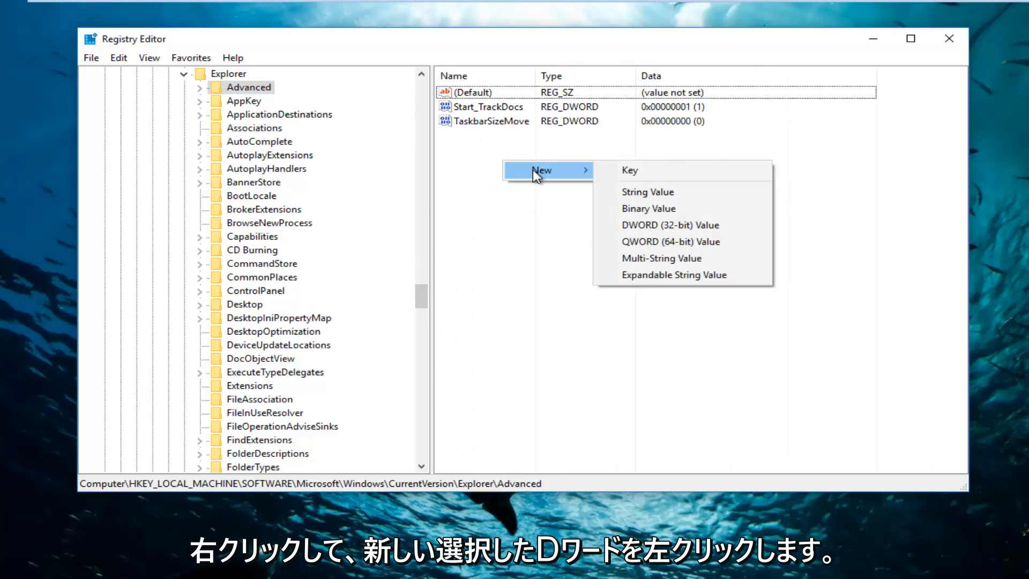
mouse_move(668, 224)
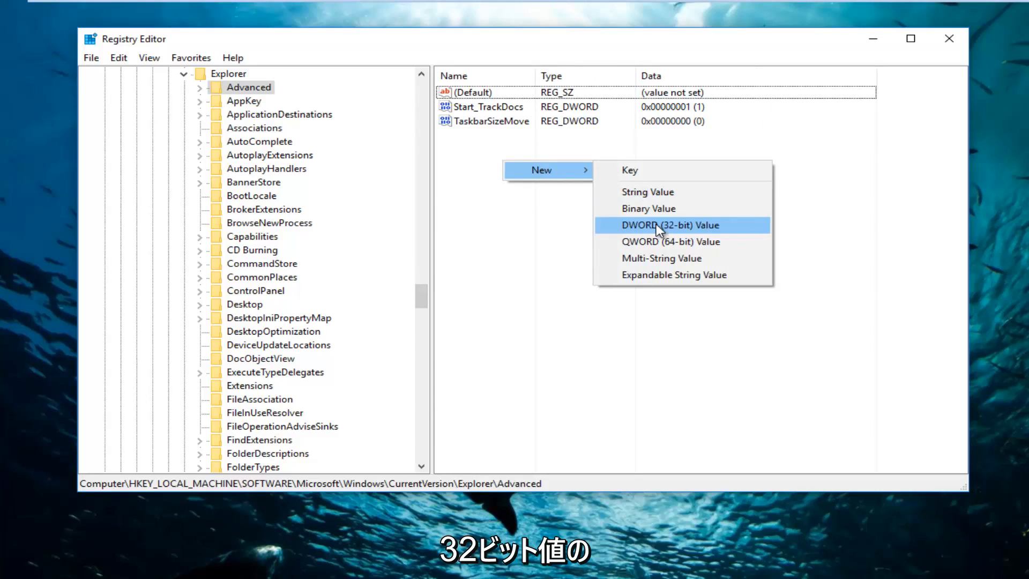
Step: Create a DWORD (32-bit) value named New Value #1 in Advanced
left_click(669, 225)
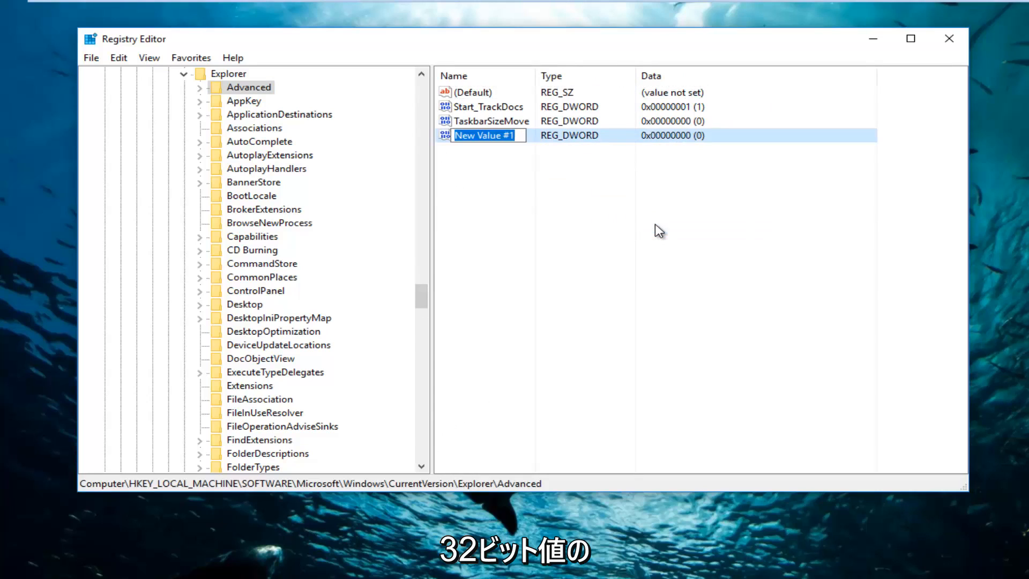
Step: Rename New Value #1 to UseOLEDTaskbarTransparency
type("U")
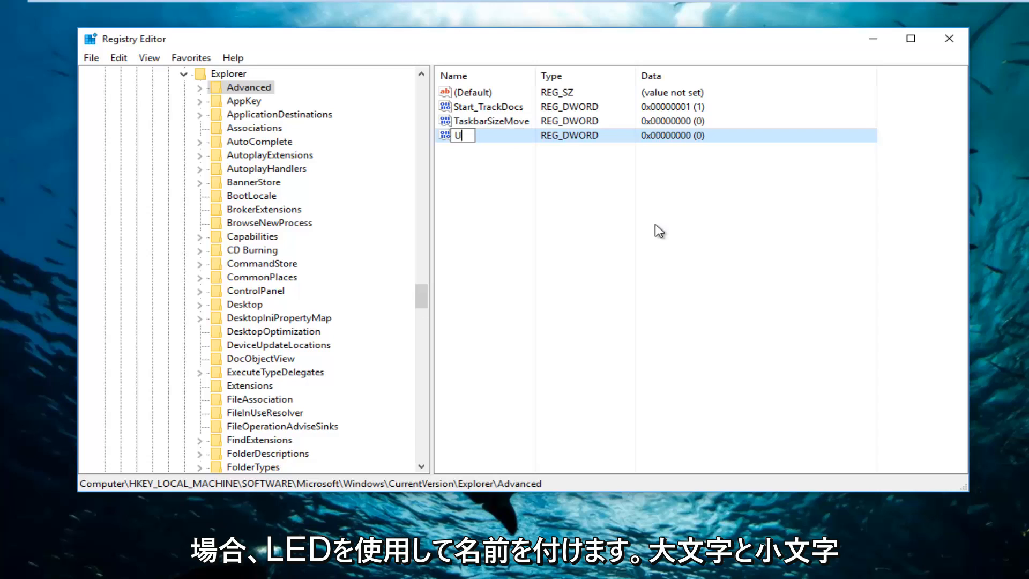
type("se")
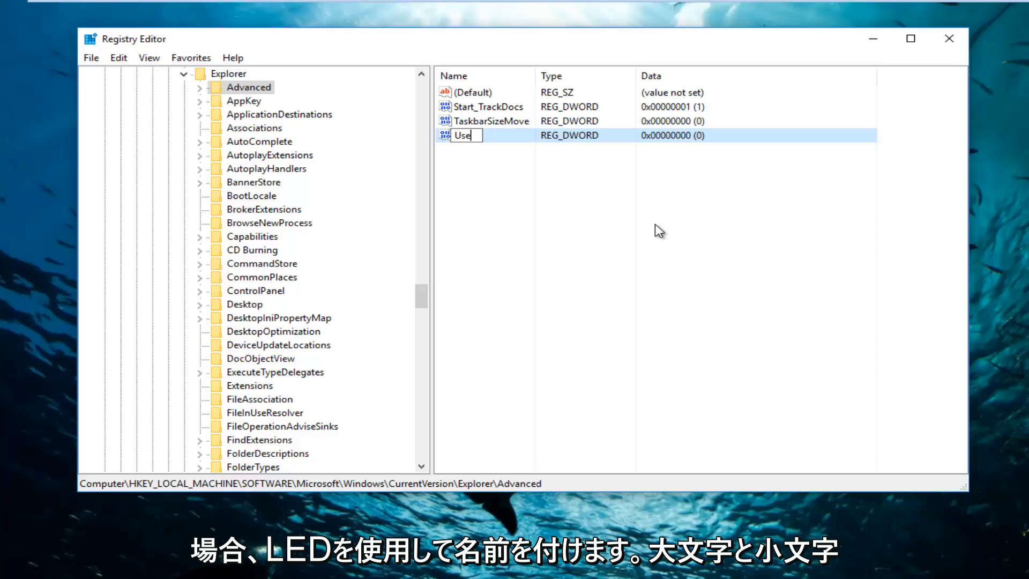
type("OLED")
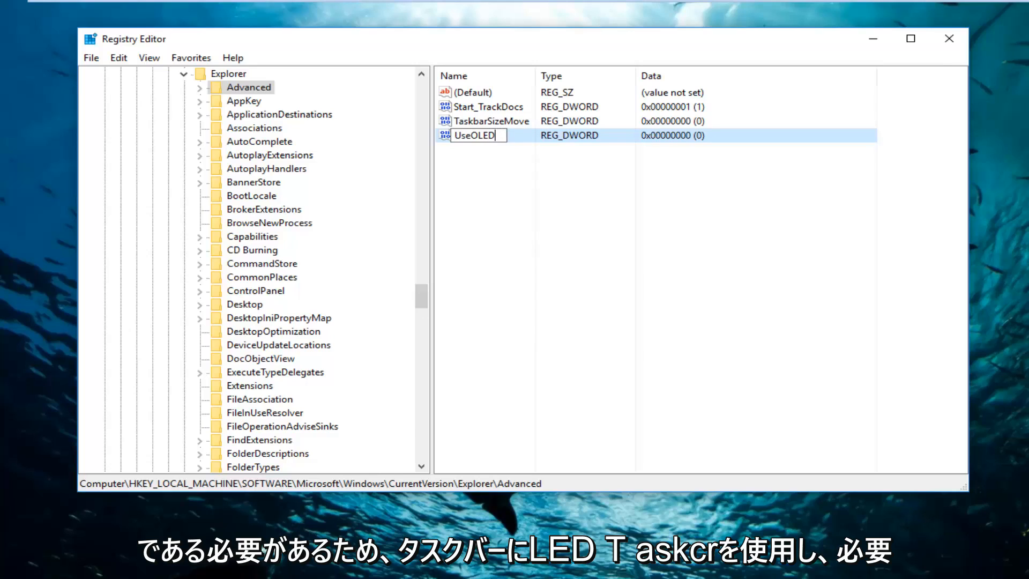
type("T")
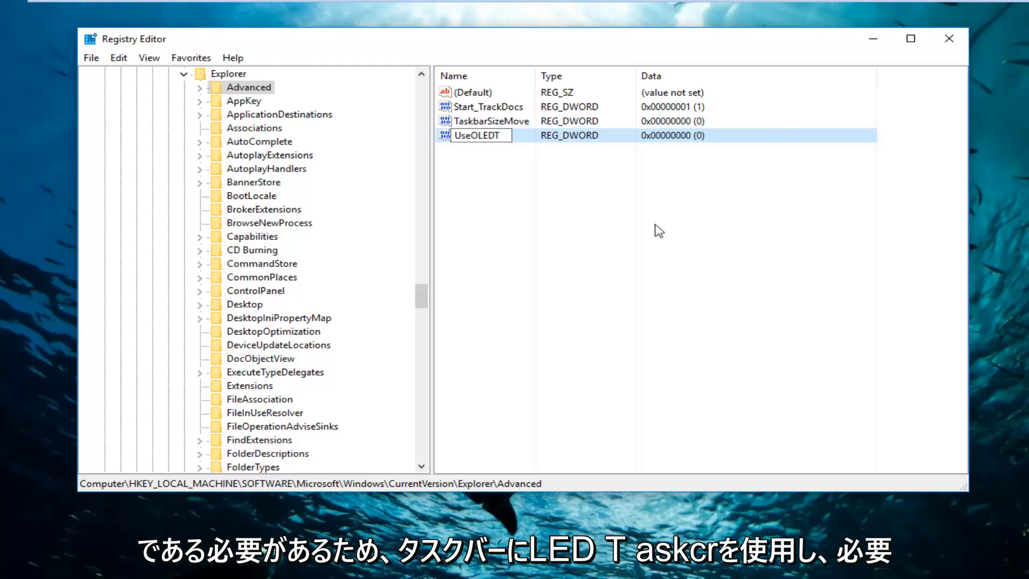
type("as")
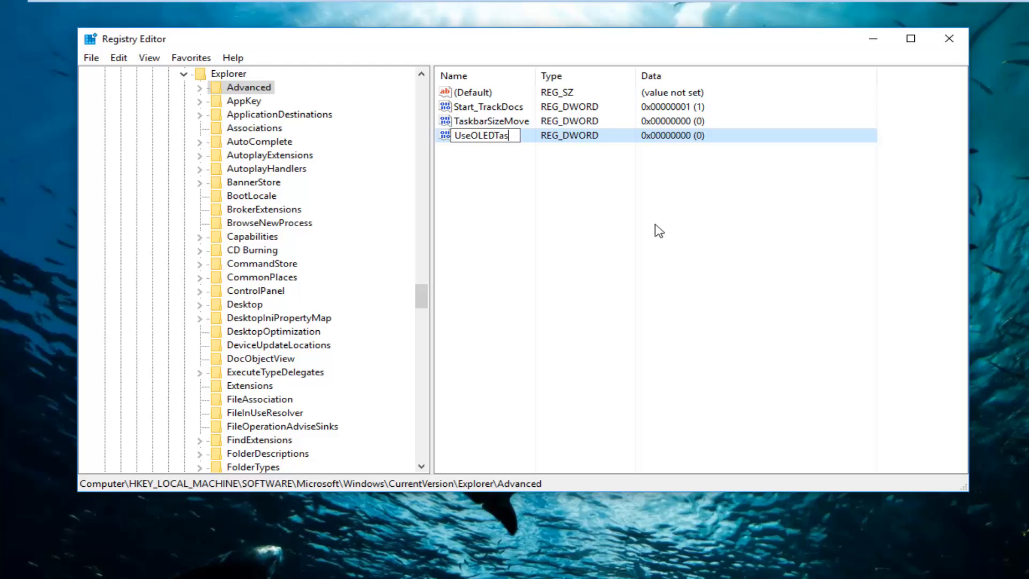
type("kbarTransparency")
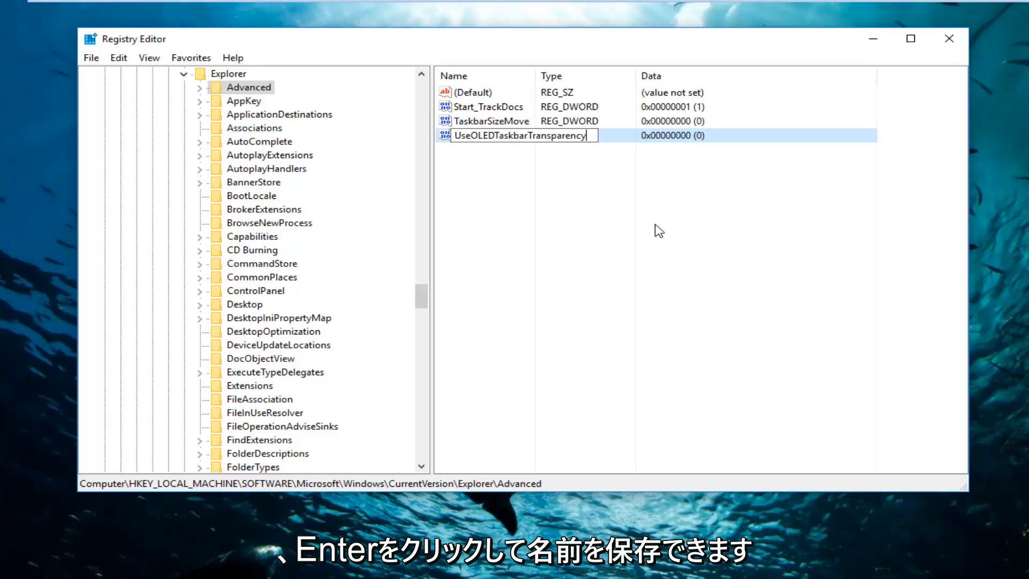
key("Enter")
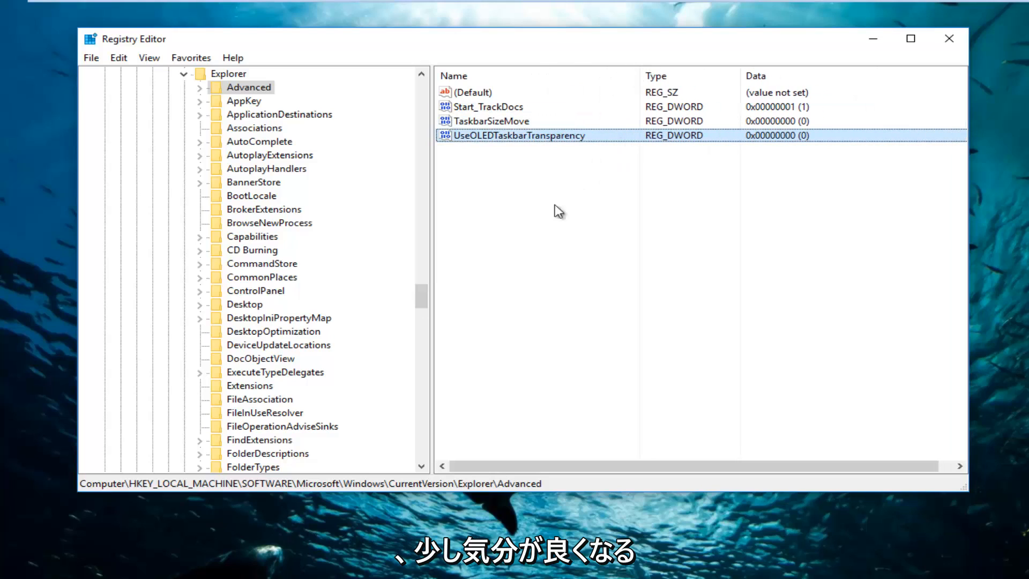
mouse_move(563, 275)
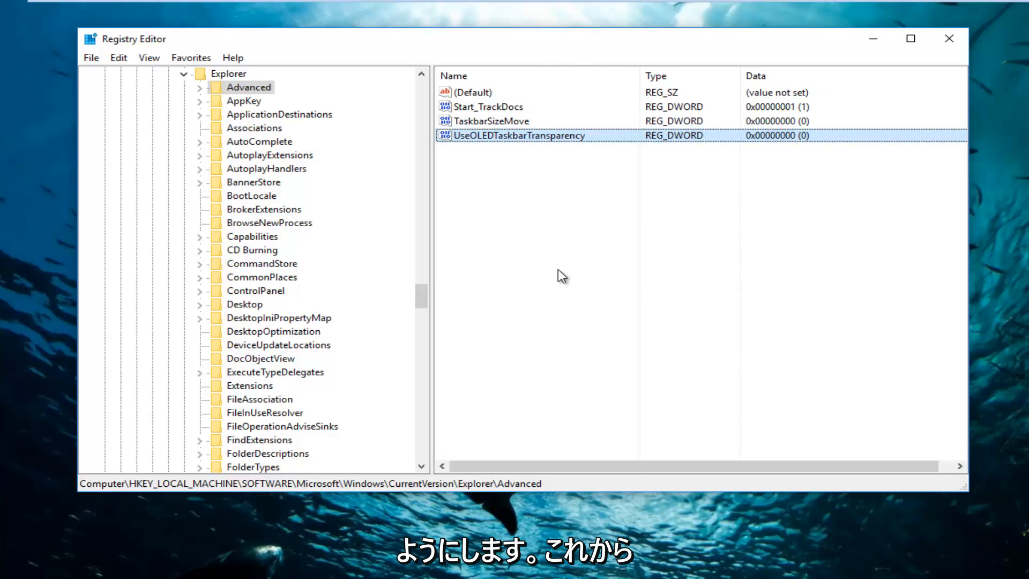
Step: Set UseOLEDTaskbarTransparency value data to 1, then close Registry Editor
double_click(517, 135)
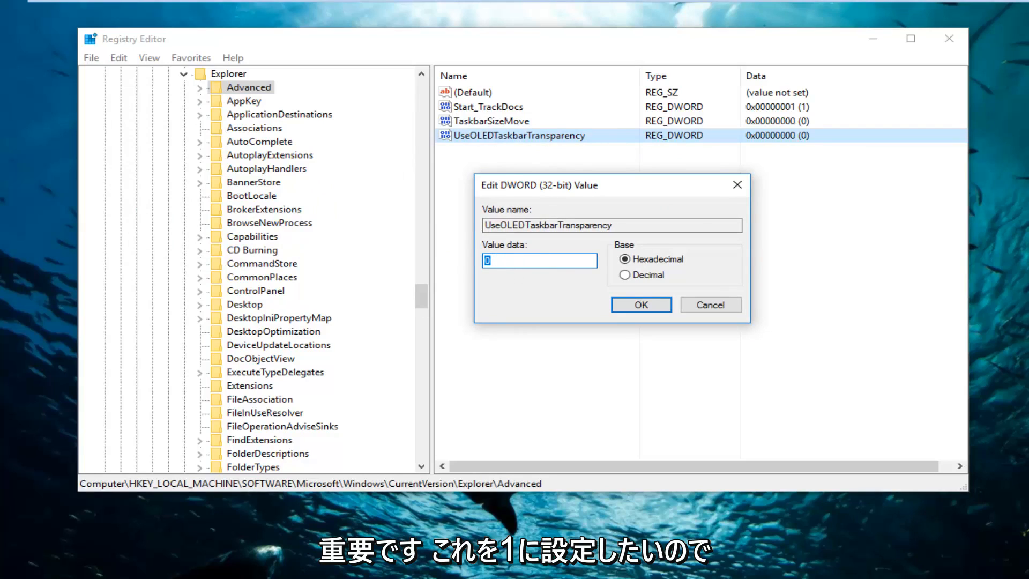
type("1")
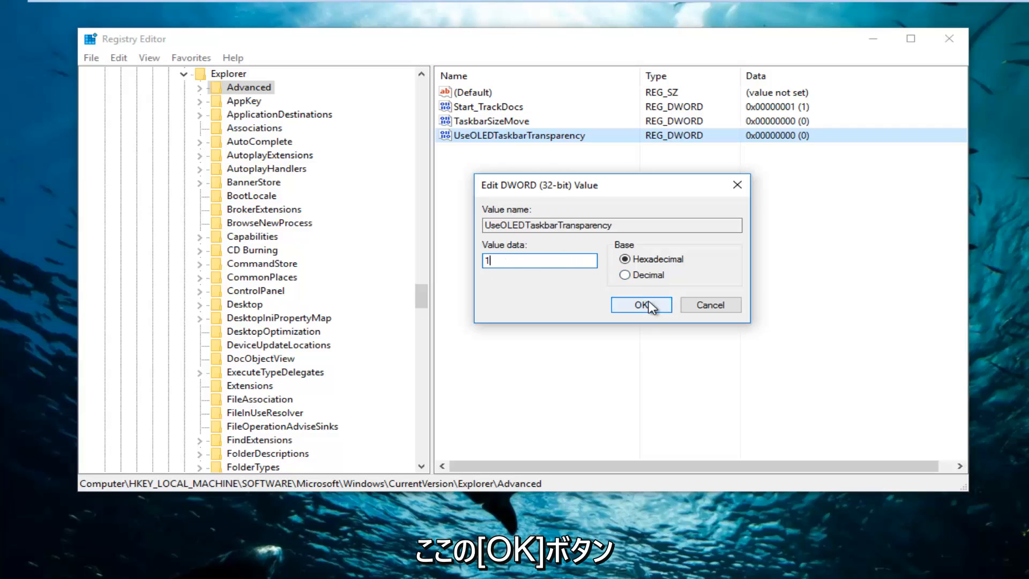
left_click(640, 305)
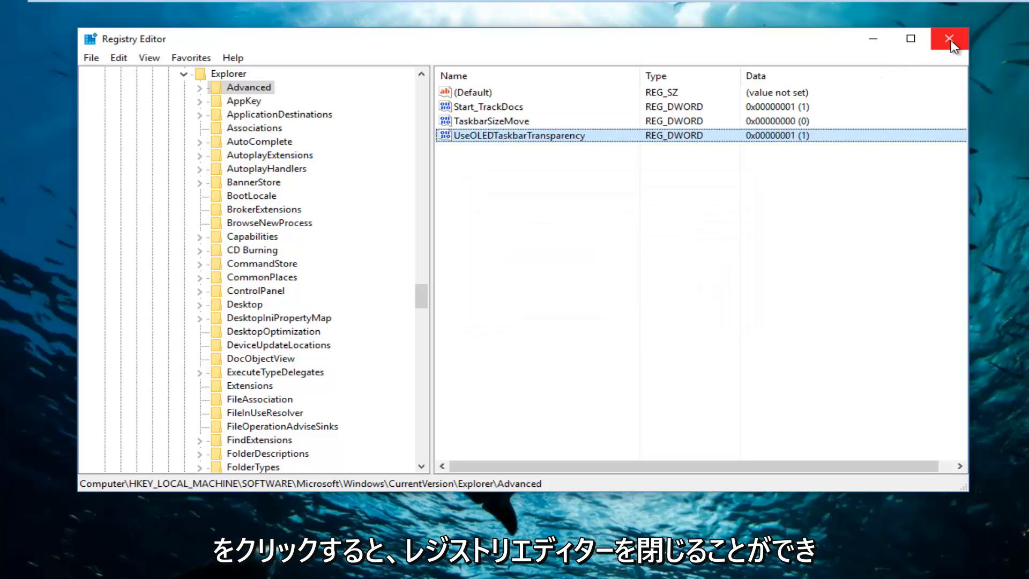
left_click(948, 38)
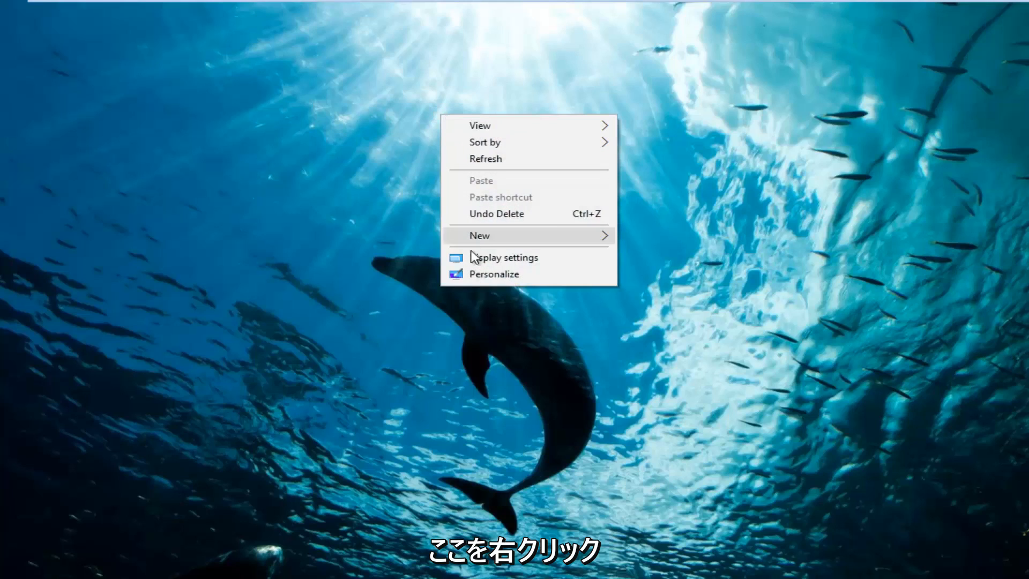
mouse_move(479, 278)
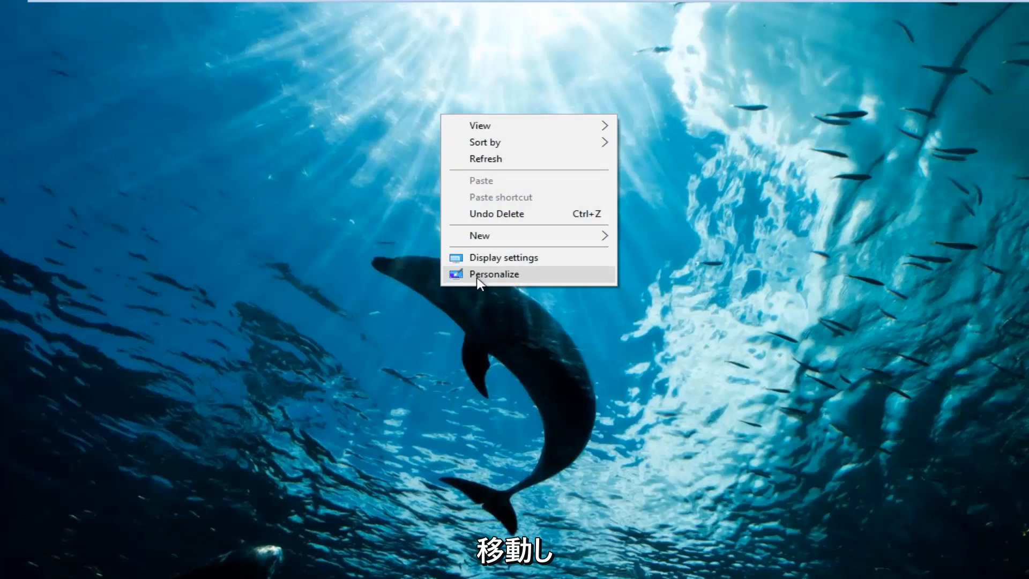
Step: Choose Personalize from the desktop context menu
left_click(493, 274)
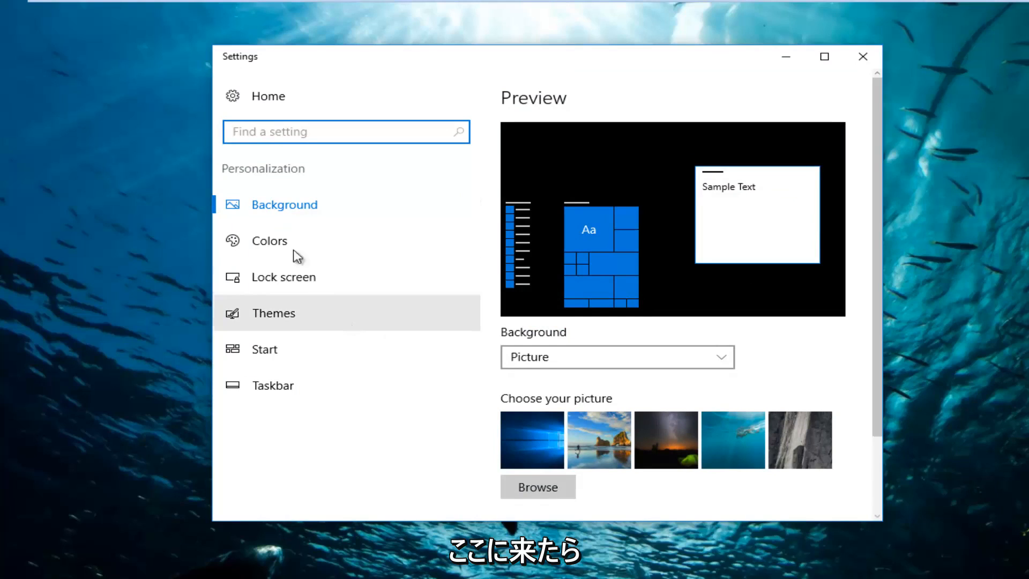
Step: On the Colors page, toggle Start, taskbar, and action center transparency off and on, then close Settings
left_click(269, 240)
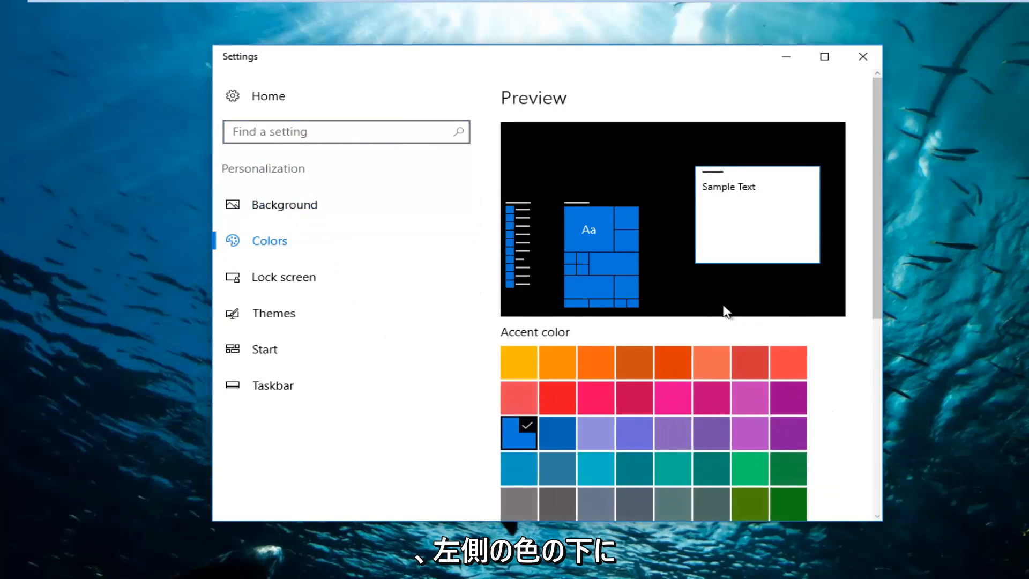
scroll("down", 3)
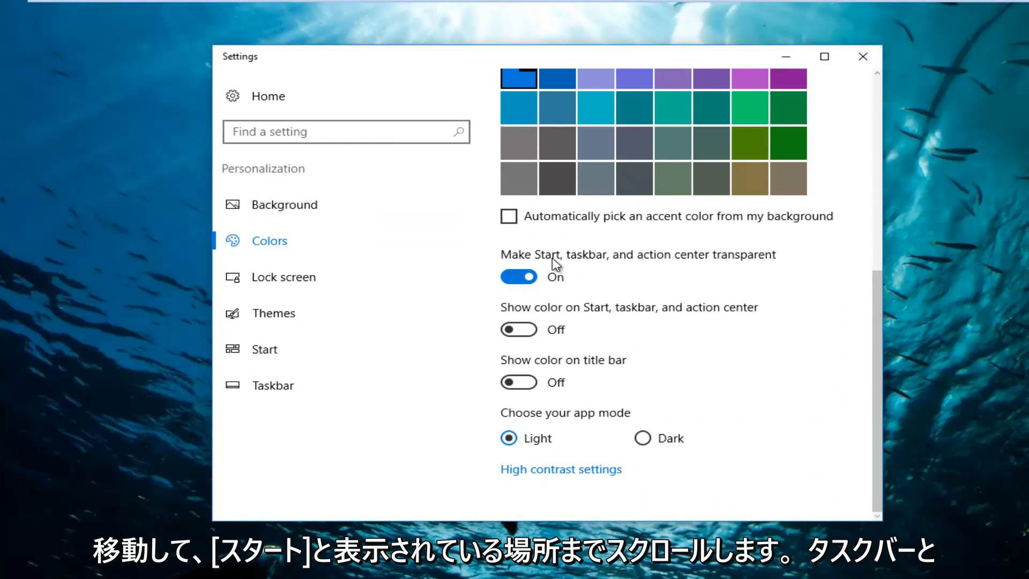
mouse_move(576, 266)
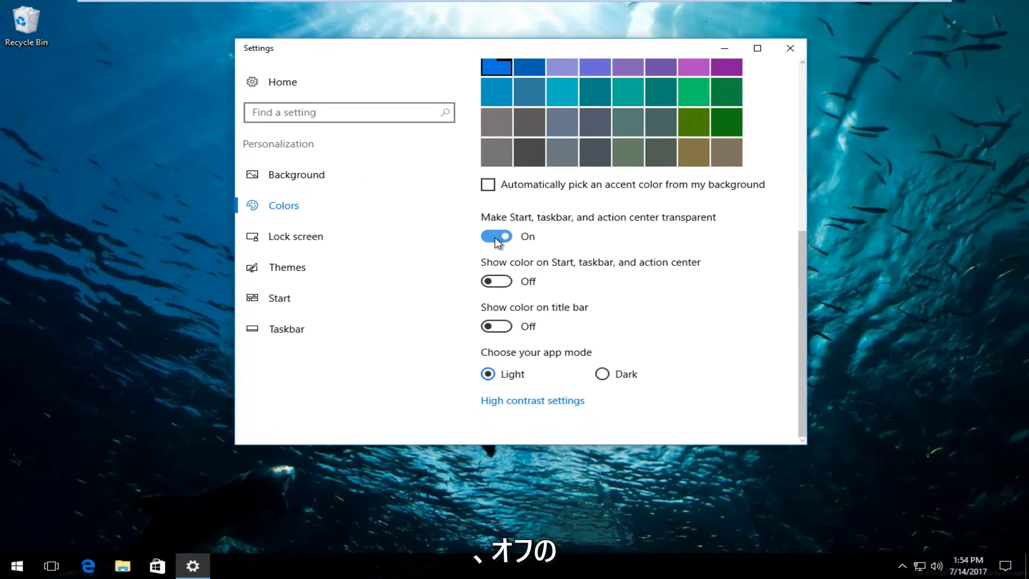
left_click(496, 236)
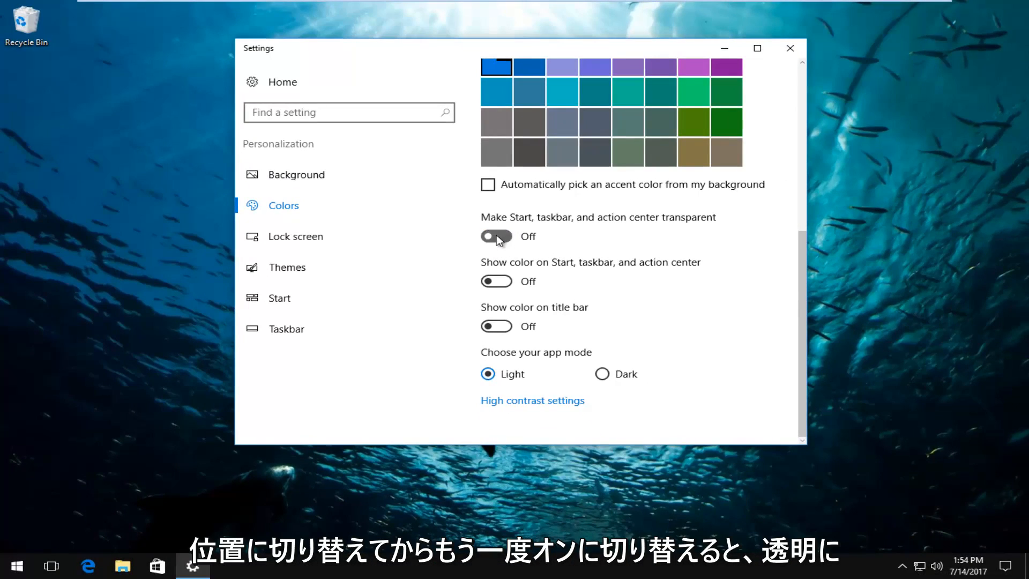
left_click(496, 236)
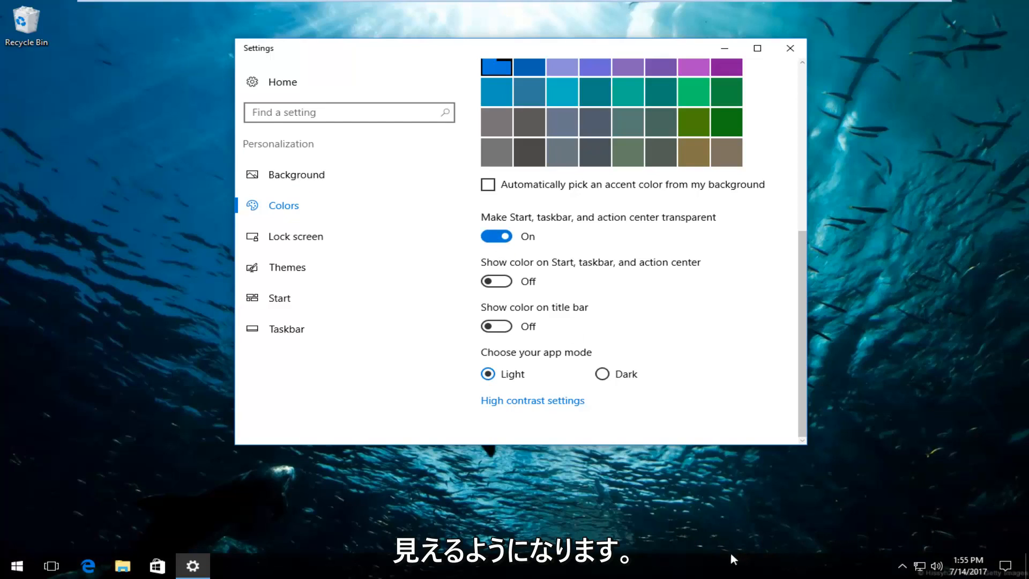
mouse_move(326, 531)
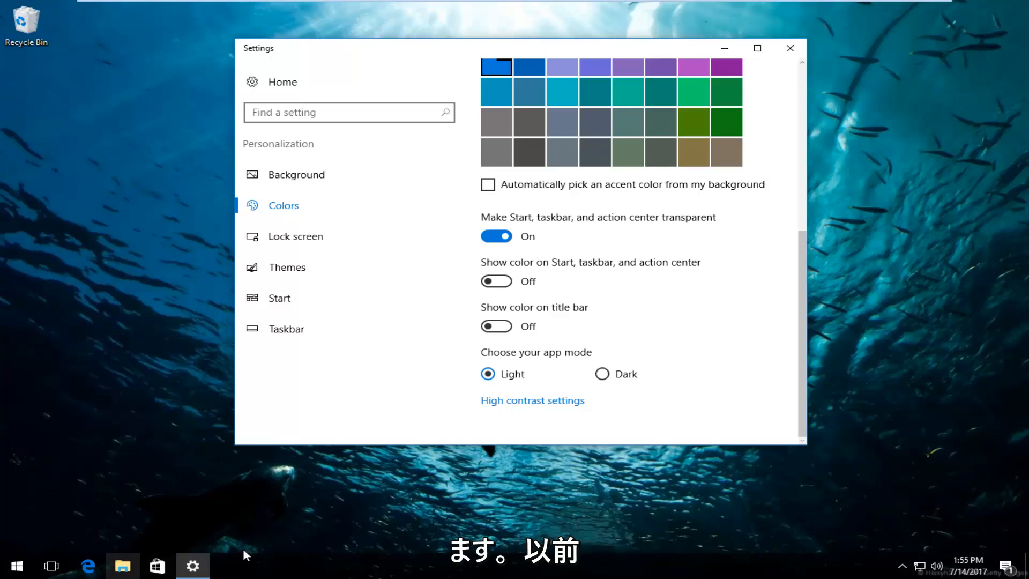
mouse_move(471, 464)
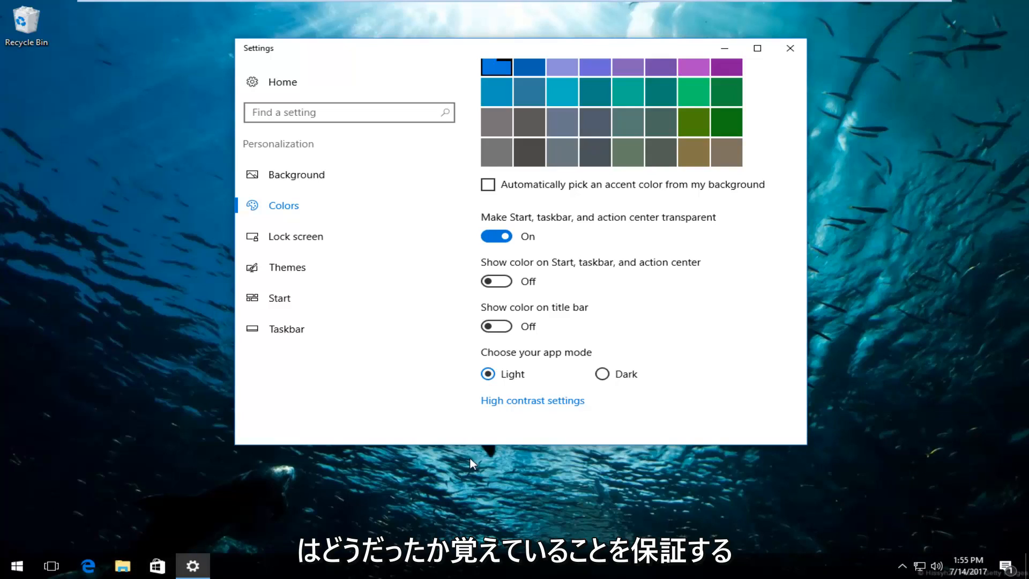
mouse_move(520, 498)
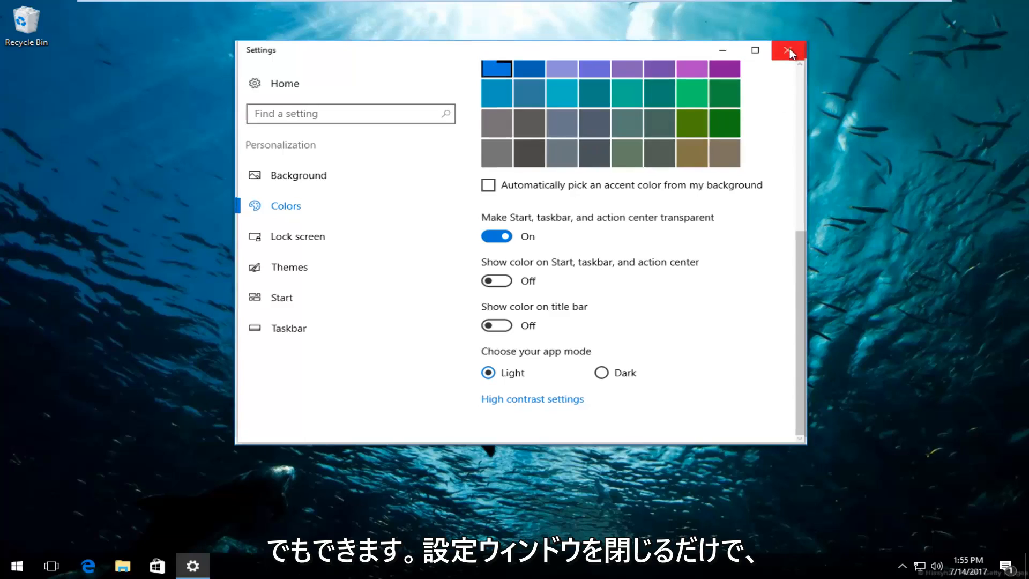
left_click(788, 50)
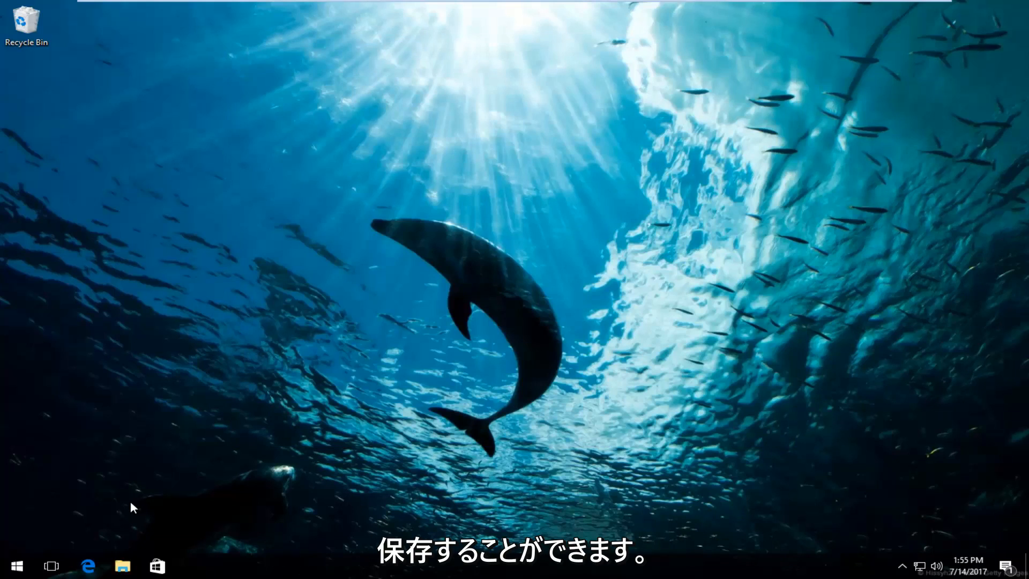